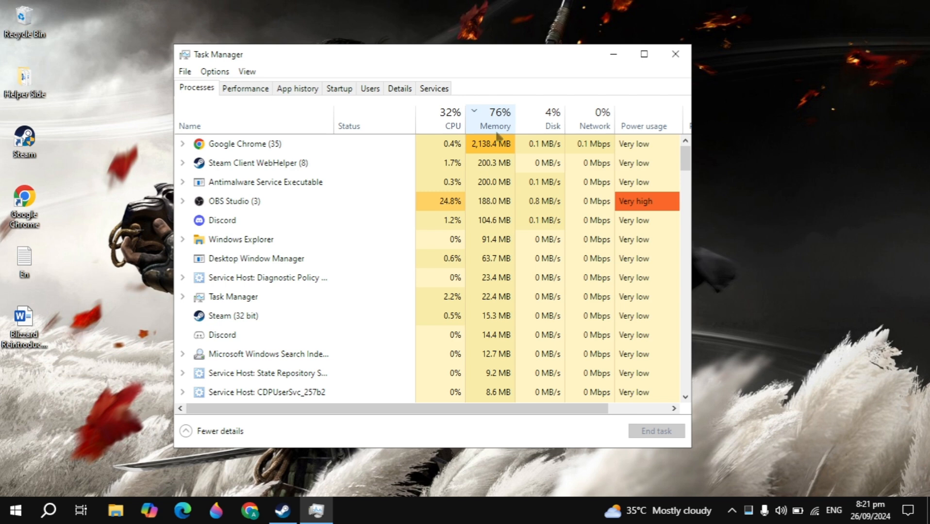
{"action": "mouse_move", "coordinate": [450, 118]}
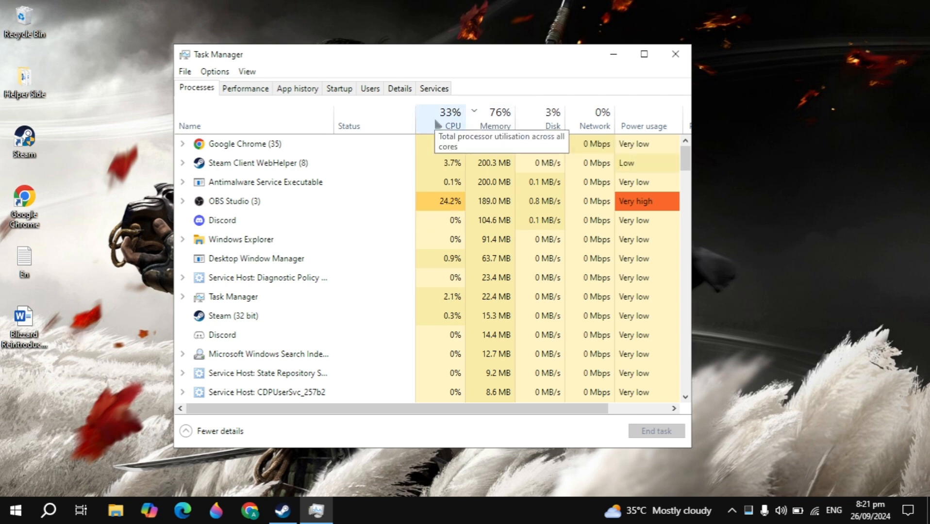
Review Task Manager processes sorted by memory, select Google Chrome, then close Task Manager.
{"action": "left_click", "coordinate": [496, 117]}
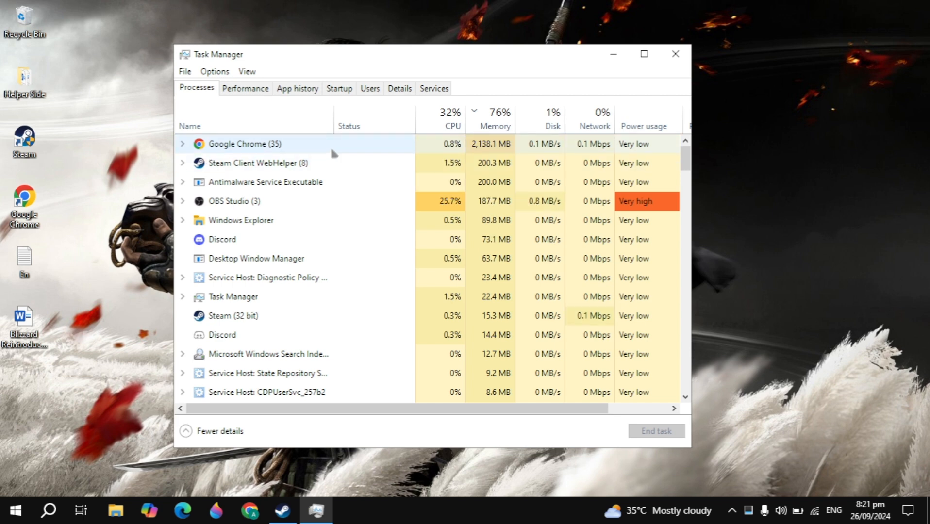
{"action": "left_click", "coordinate": [492, 116]}
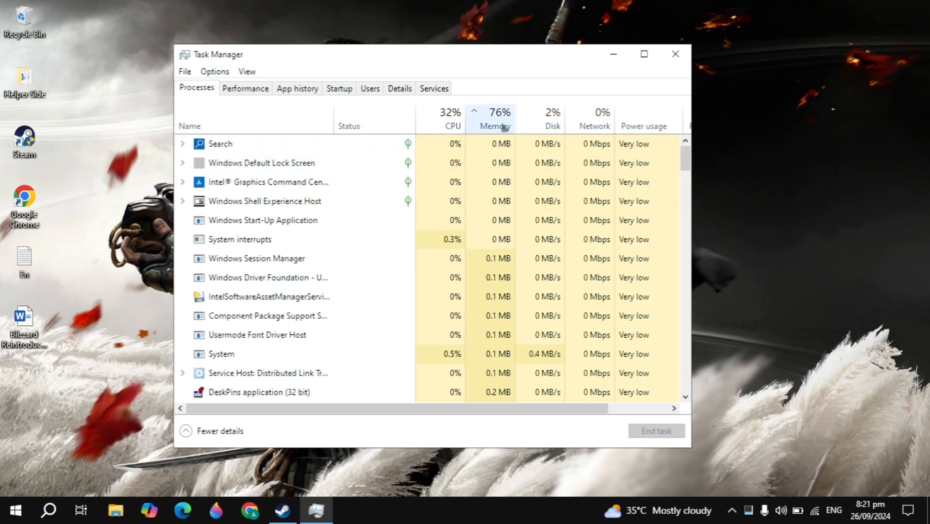
{"action": "left_click", "coordinate": [493, 126]}
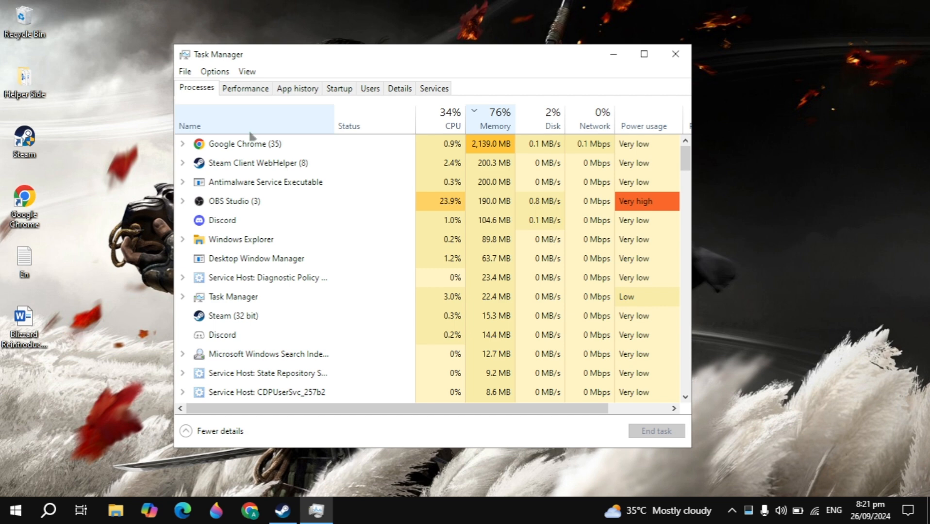
{"action": "right_click", "coordinate": [239, 144]}
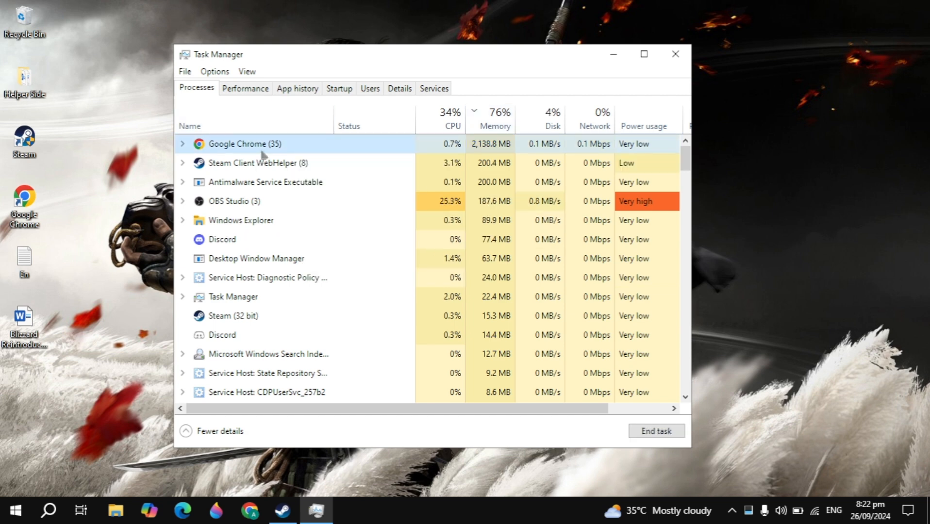
{"action": "left_click", "coordinate": [338, 88]}
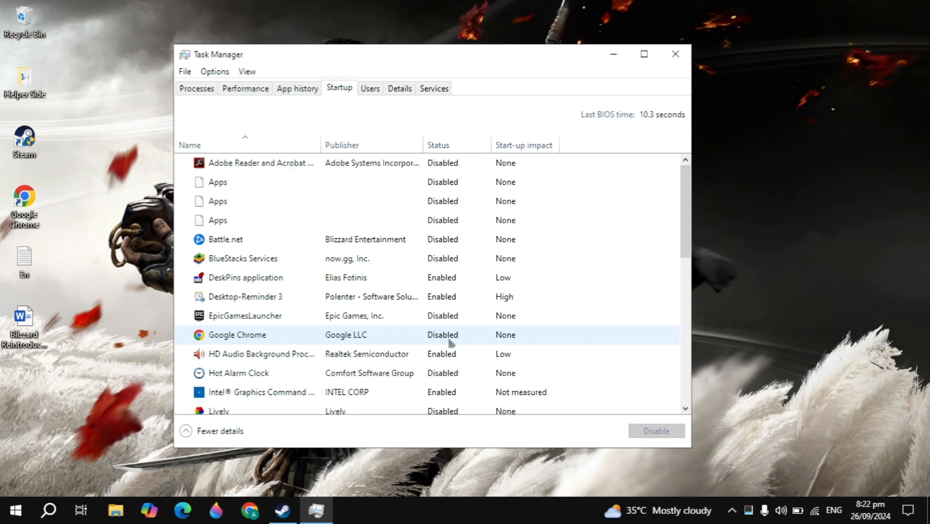
{"action": "mouse_move", "coordinate": [690, 71]}
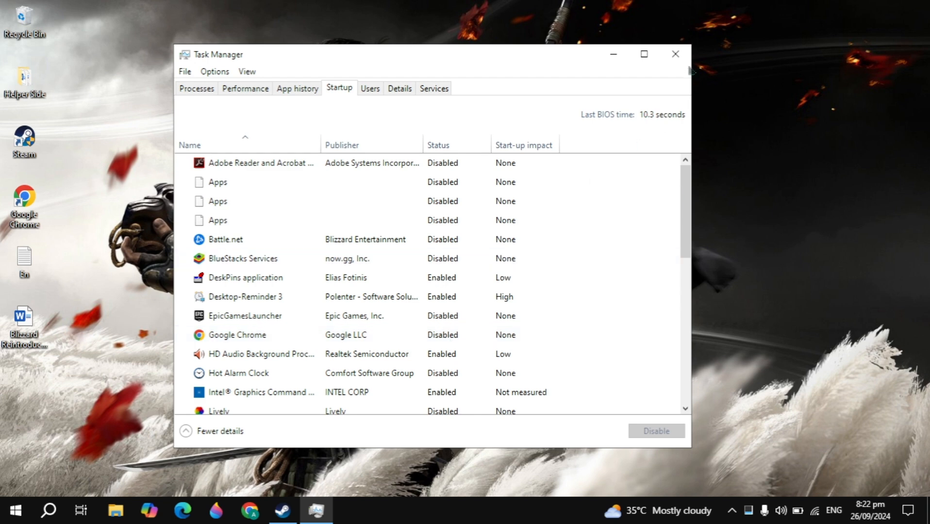
{"action": "left_click", "coordinate": [675, 54]}
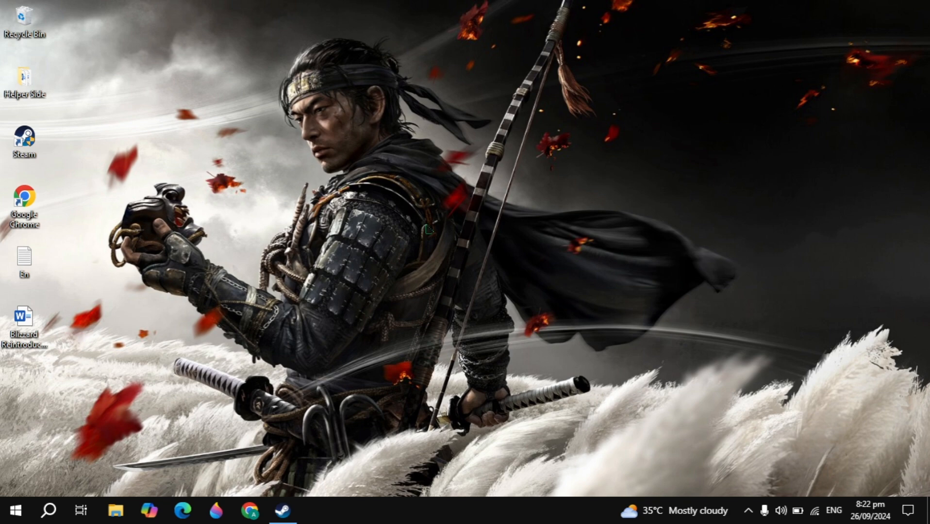
Search Windows for 'privacy settings' and bring up the General privacy page.
{"action": "left_click", "coordinate": [49, 510]}
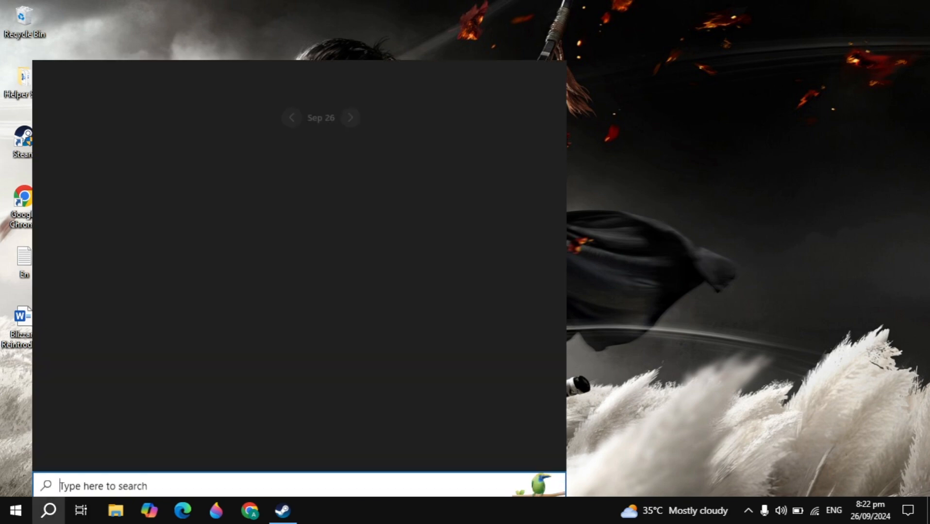
{"action": "type", "text": "priva"}
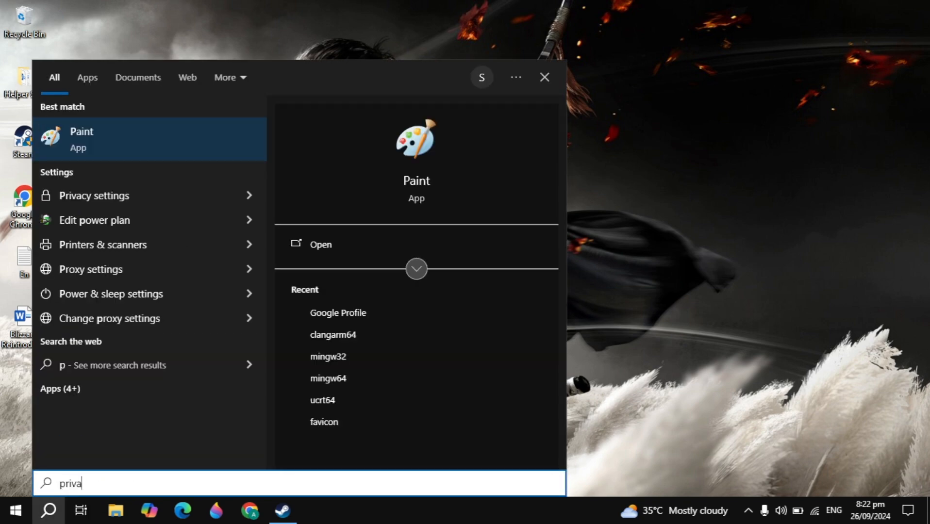
{"action": "type", "text": "cy settings"}
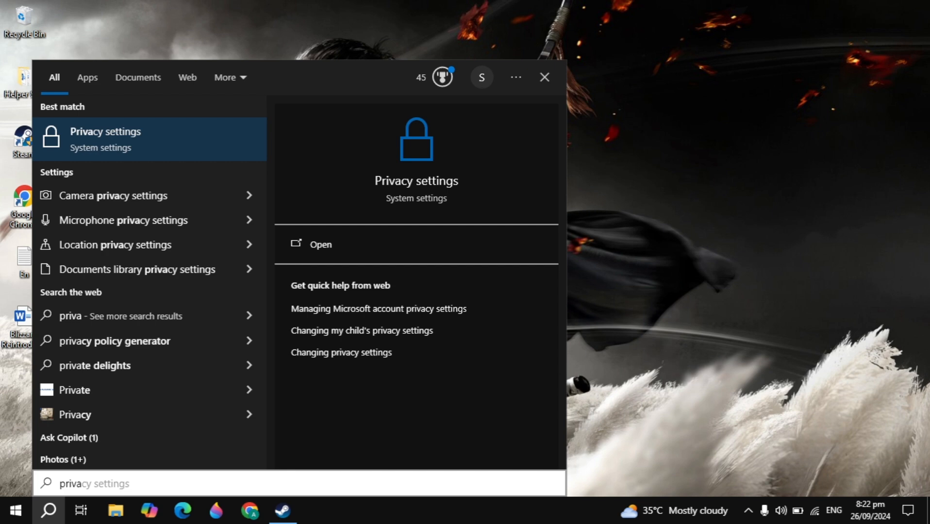
{"action": "left_click", "coordinate": [320, 244]}
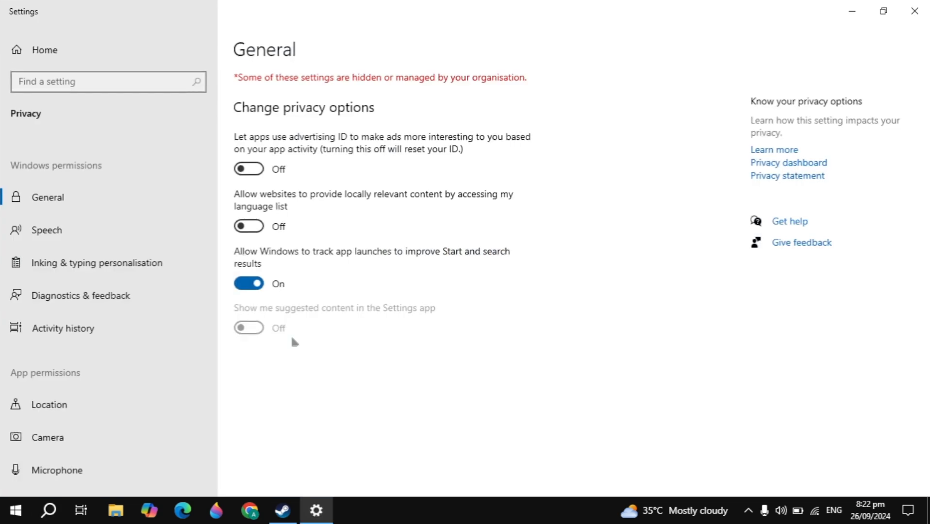
Go to Background apps and turn 'Let apps run in the background' off.
{"action": "scroll", "scroll_direction": "down", "scroll_amount": 3}
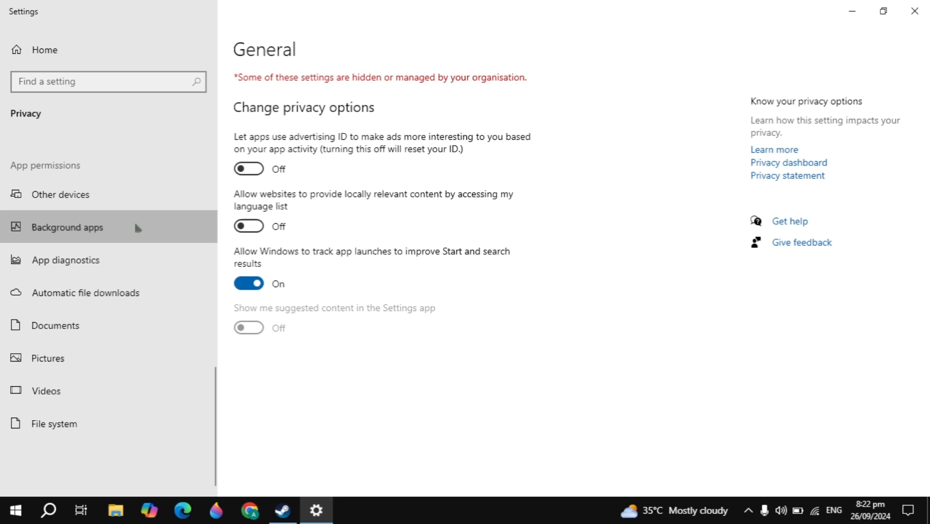
{"action": "left_click", "coordinate": [68, 227]}
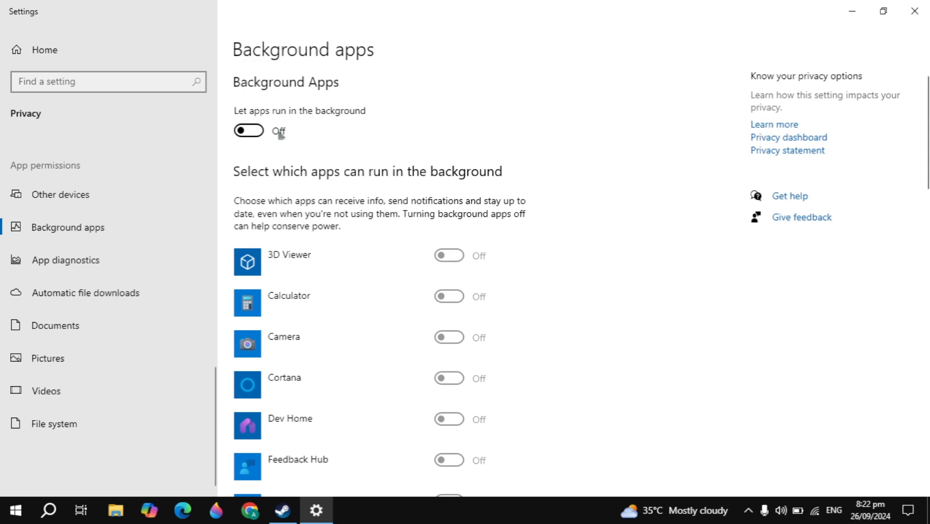
{"action": "mouse_move", "coordinate": [330, 338]}
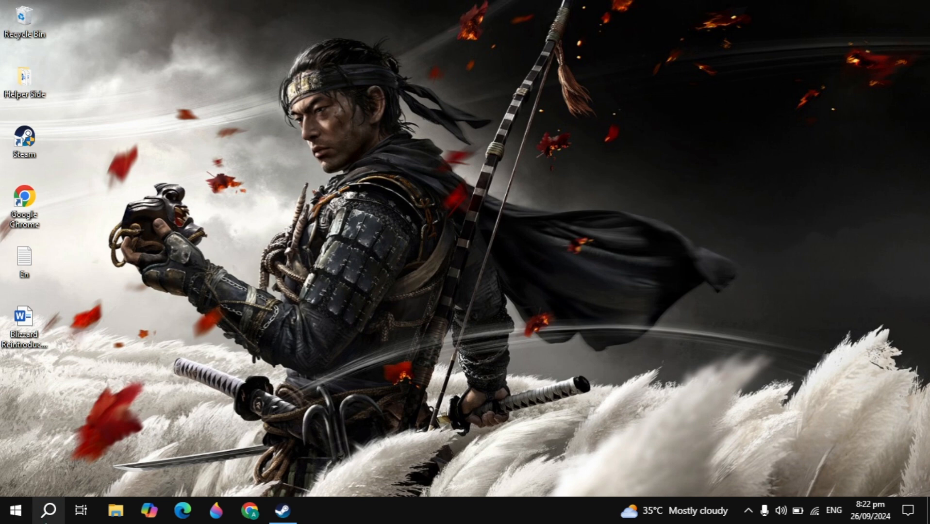
Search Windows for 'system configuration' and launch System Configuration.
{"action": "left_click", "coordinate": [48, 510]}
{"action": "type", "text": "sy"}
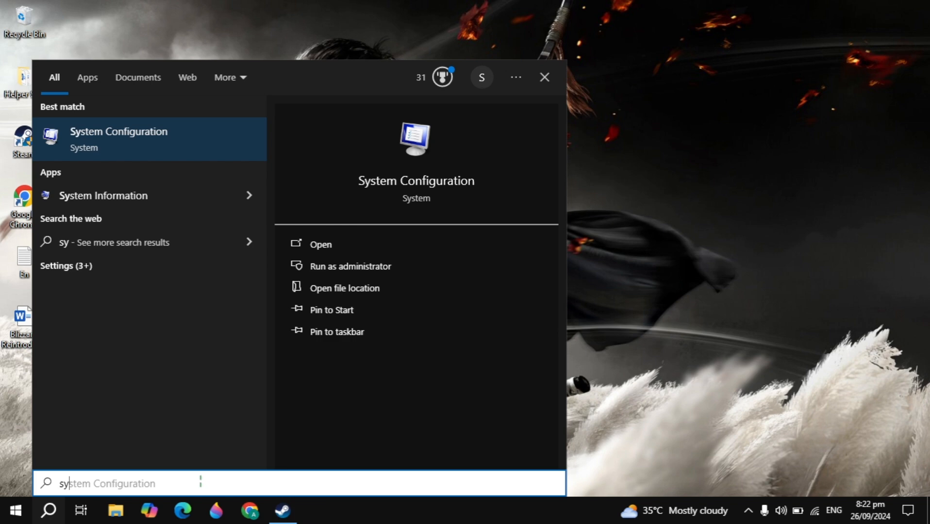
{"action": "type", "text": "ste"}
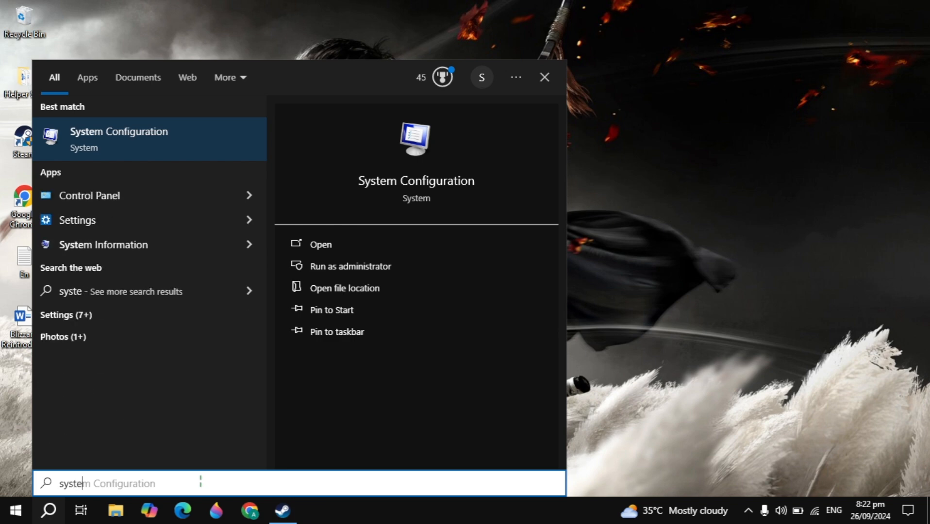
{"action": "left_click", "coordinate": [544, 76]}
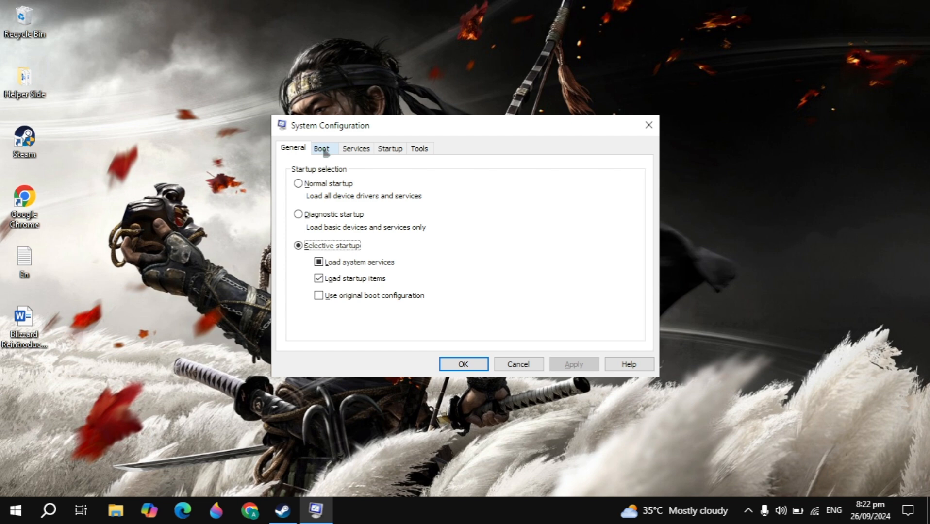
In Boot advanced options, set Number of processors to 4 and confirm.
{"action": "left_click", "coordinate": [322, 148]}
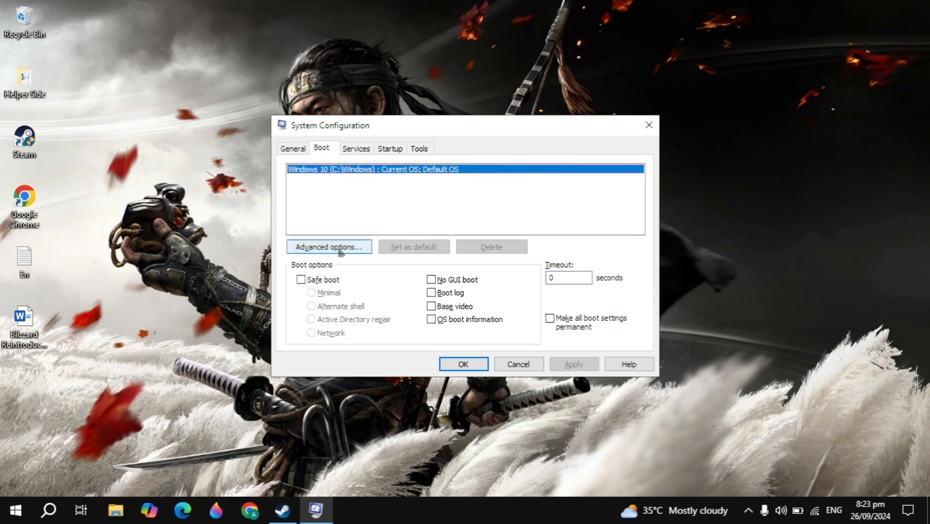
{"action": "left_click", "coordinate": [328, 247]}
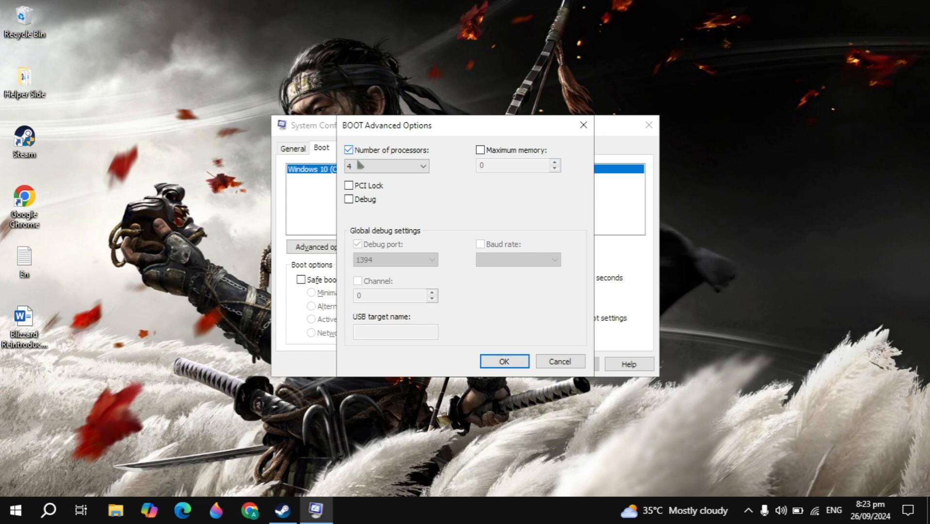
{"action": "left_click", "coordinate": [422, 166]}
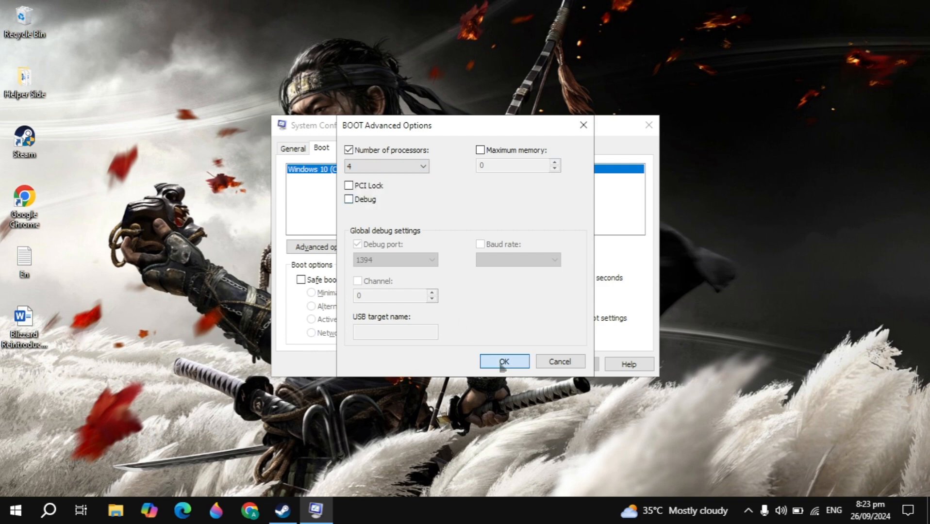
{"action": "left_click", "coordinate": [504, 362]}
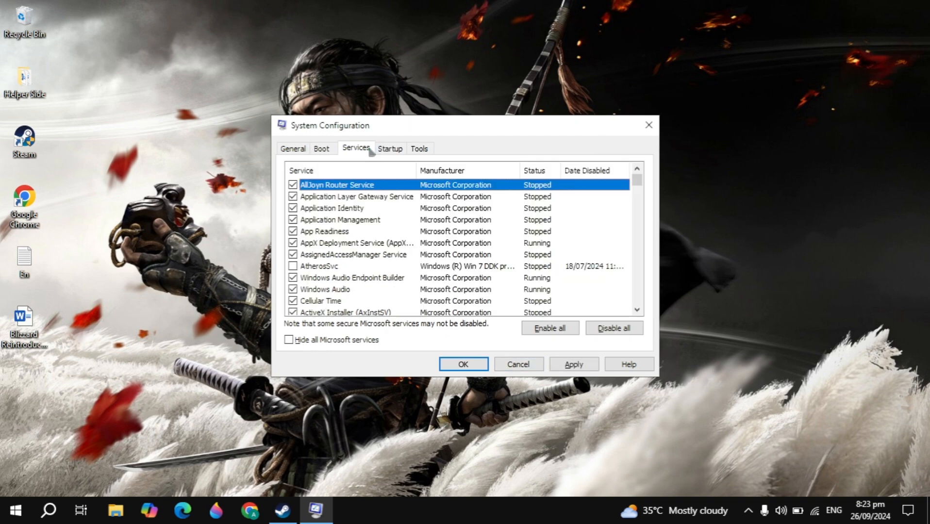
Hide Microsoft services, disable the rest, apply, and dismiss the restart prompt.
{"action": "left_click", "coordinate": [290, 339]}
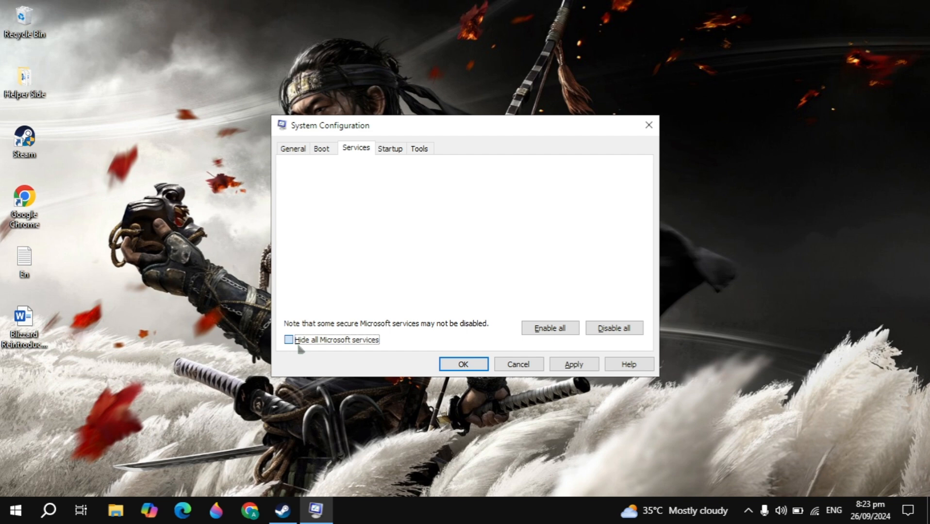
{"action": "left_click", "coordinate": [289, 339]}
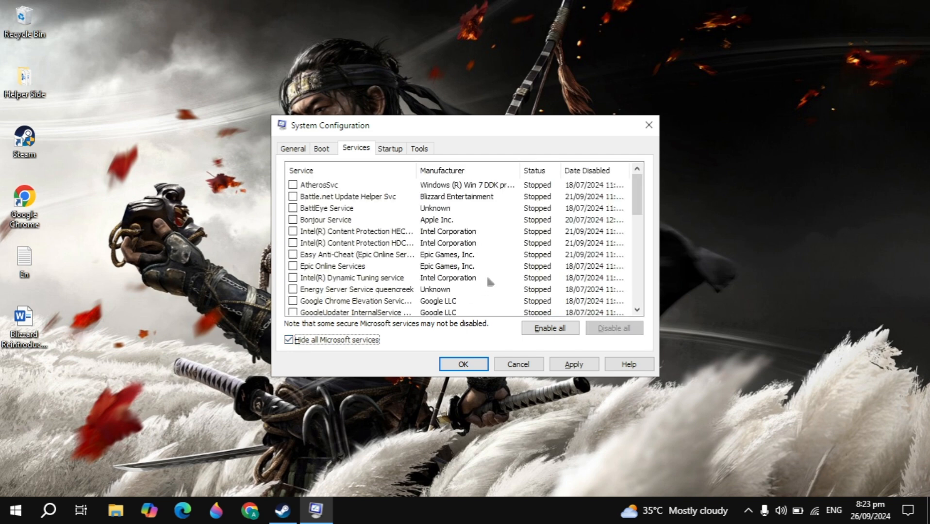
{"action": "mouse_move", "coordinate": [613, 331]}
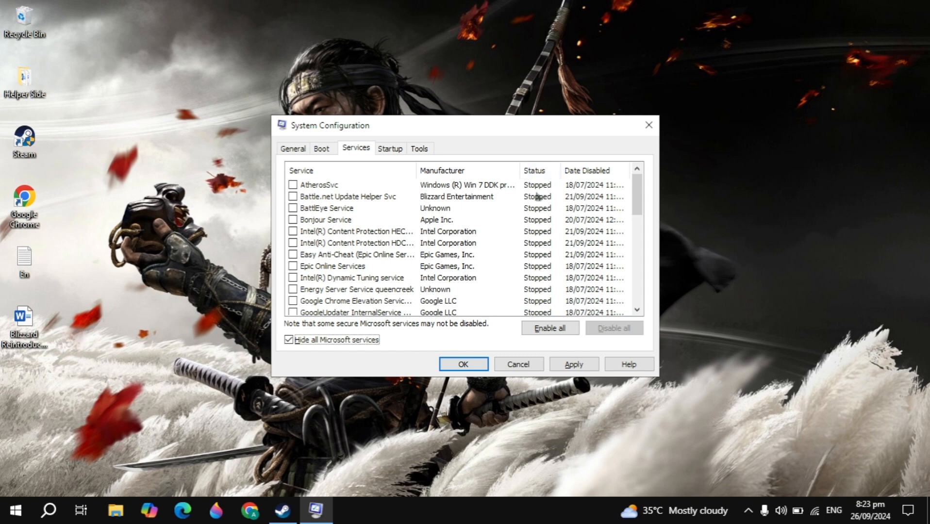
{"action": "mouse_move", "coordinate": [357, 240]}
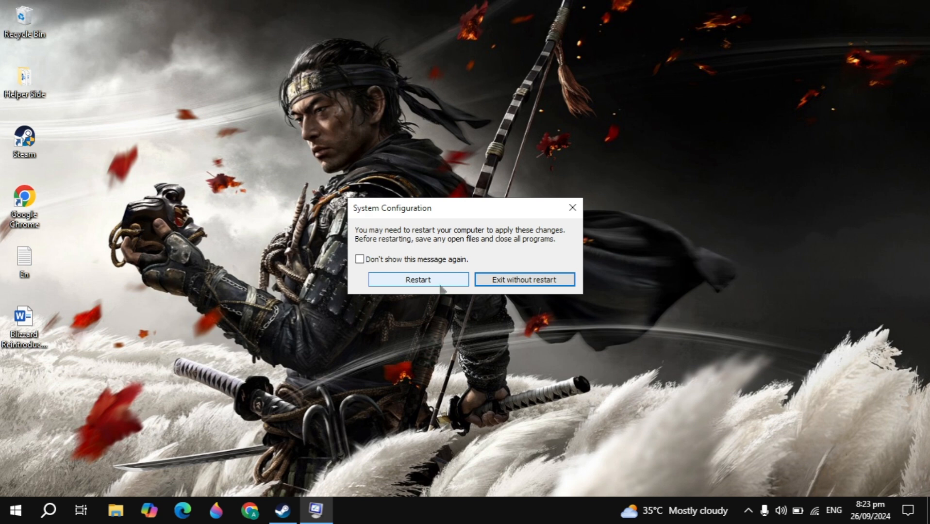
{"action": "left_click", "coordinate": [523, 280]}
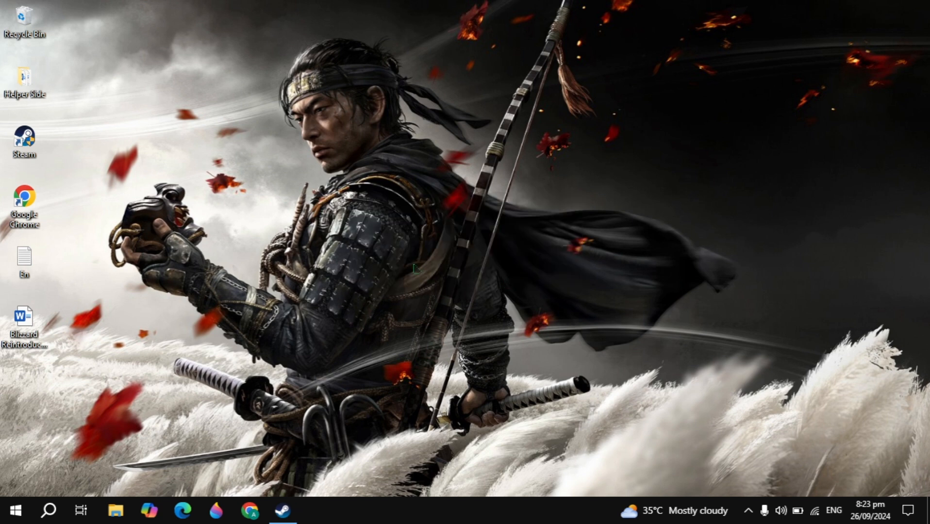